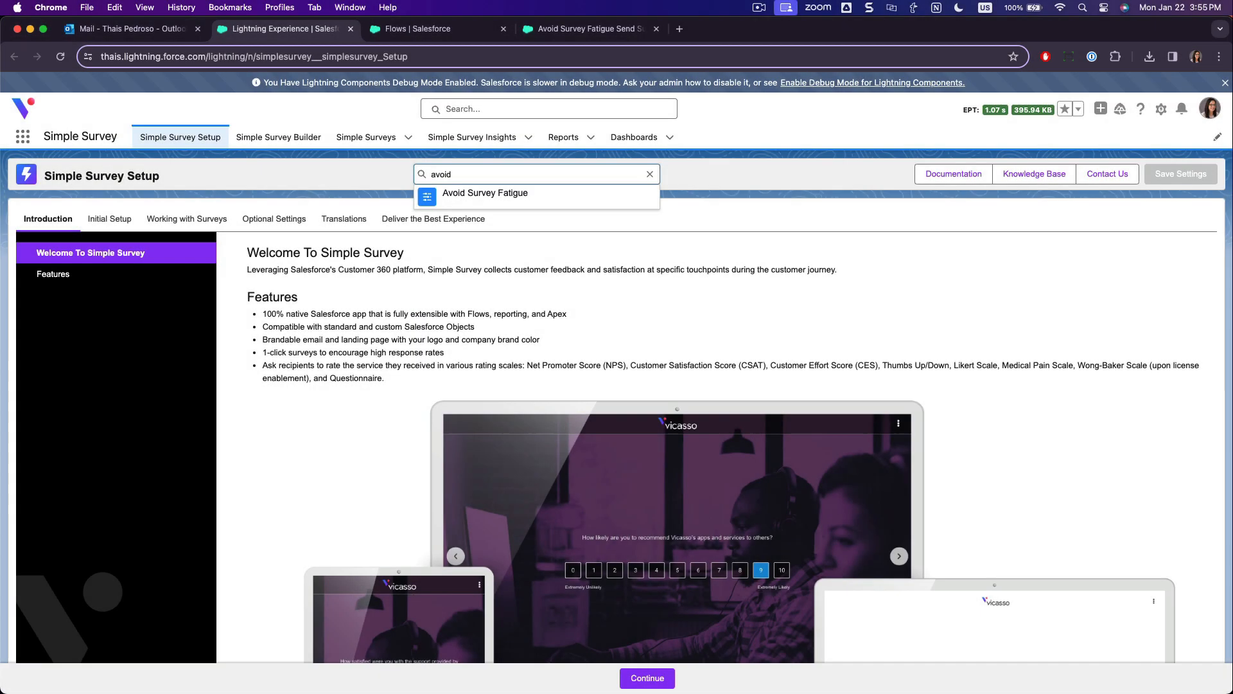
{"action": "mouse_move", "coordinate": [486, 180]}
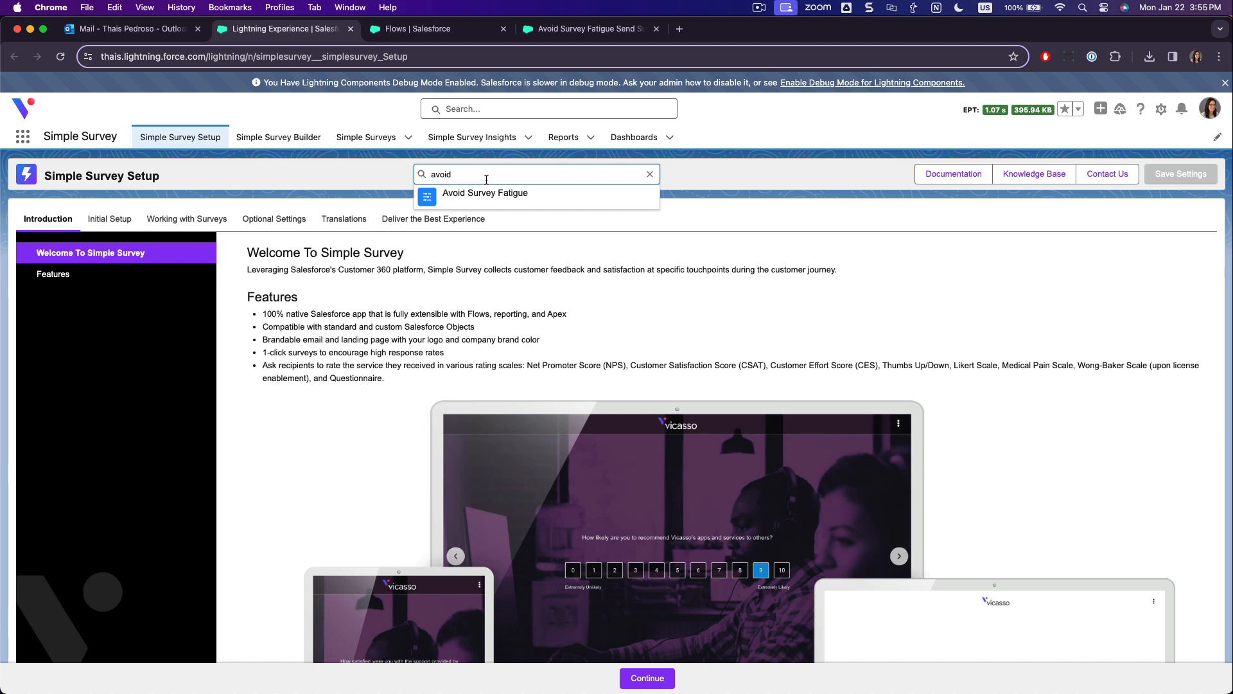
- Jump to the Avoid Survey Fatigue setting and switch its Optional Settings toggle on
{"action": "left_click", "coordinate": [484, 193]}
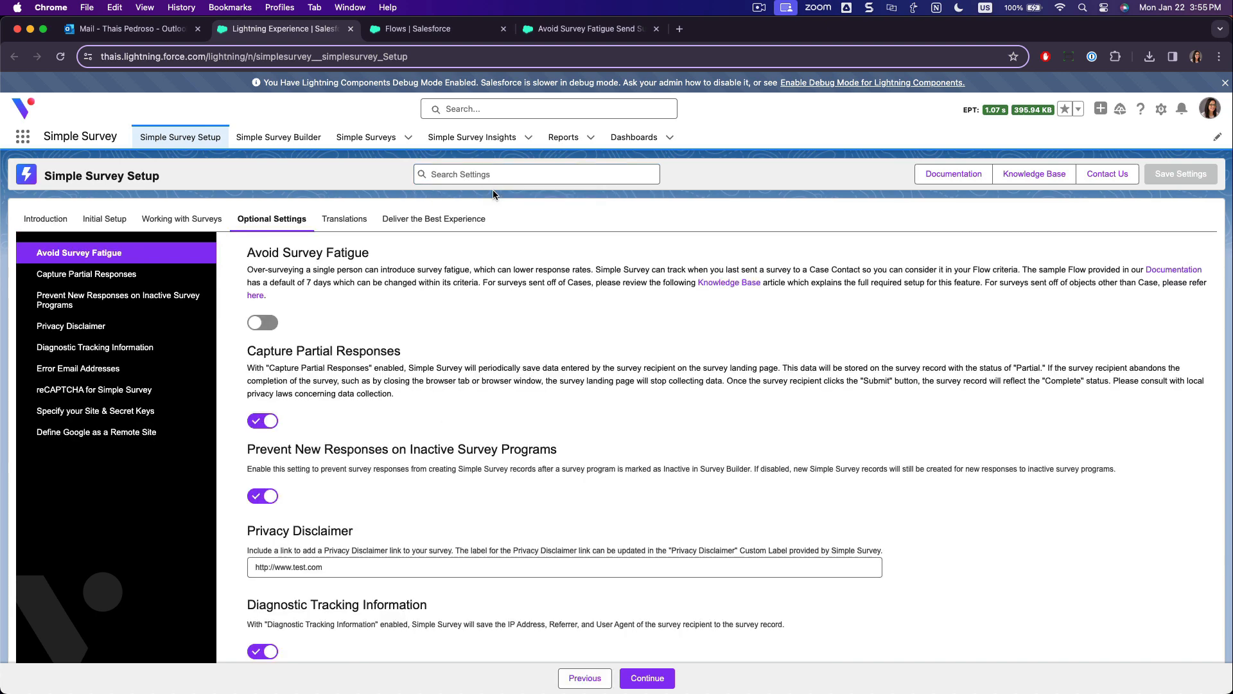
{"action": "mouse_move", "coordinate": [287, 297]}
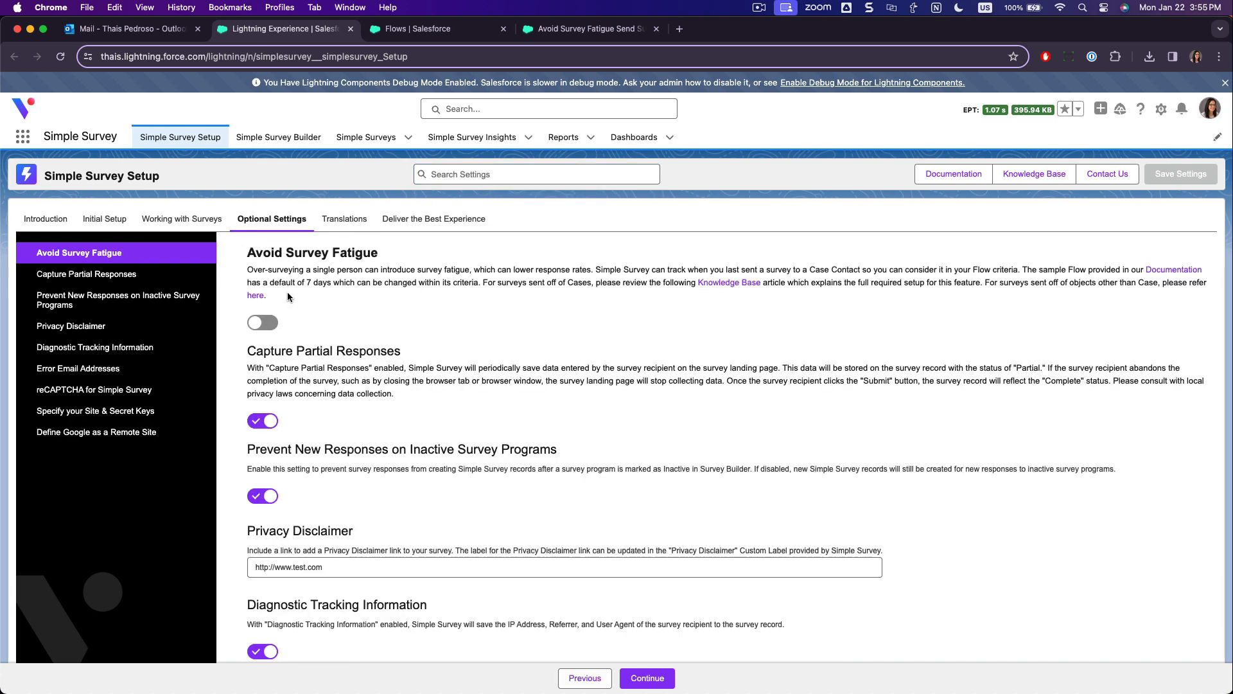
{"action": "left_click", "coordinate": [262, 322]}
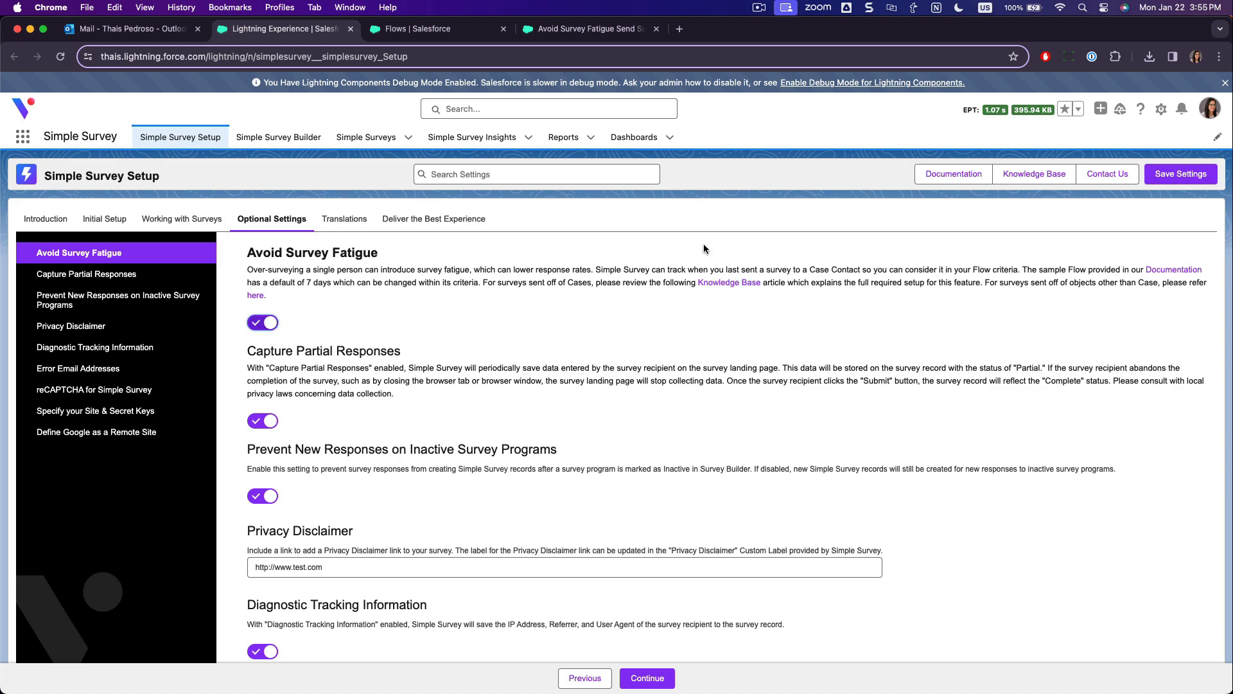
{"action": "left_click", "coordinate": [586, 29]}
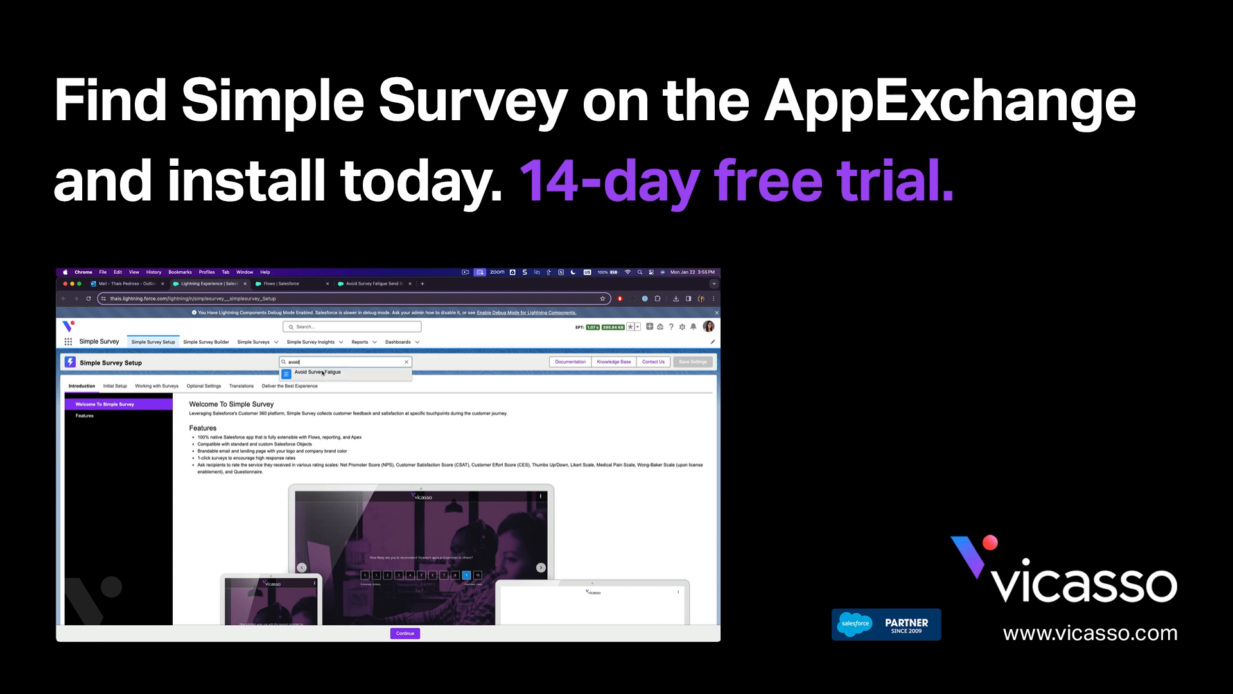
{"action": "left_click", "coordinate": [317, 372]}
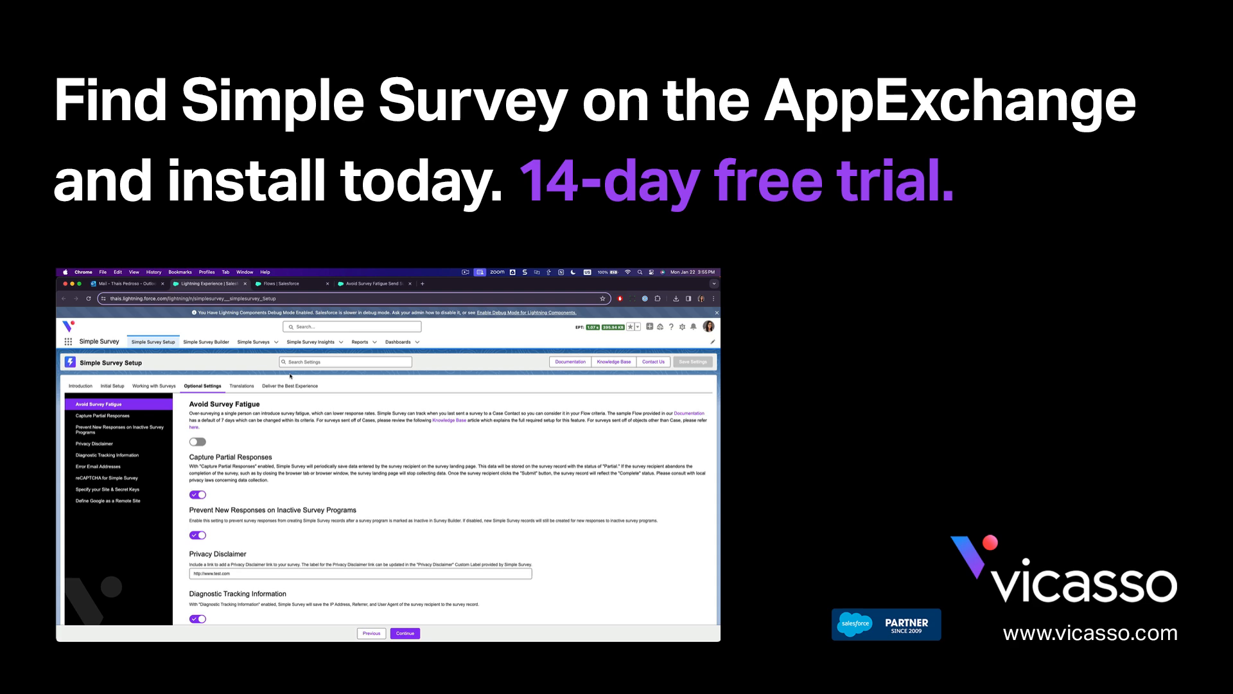